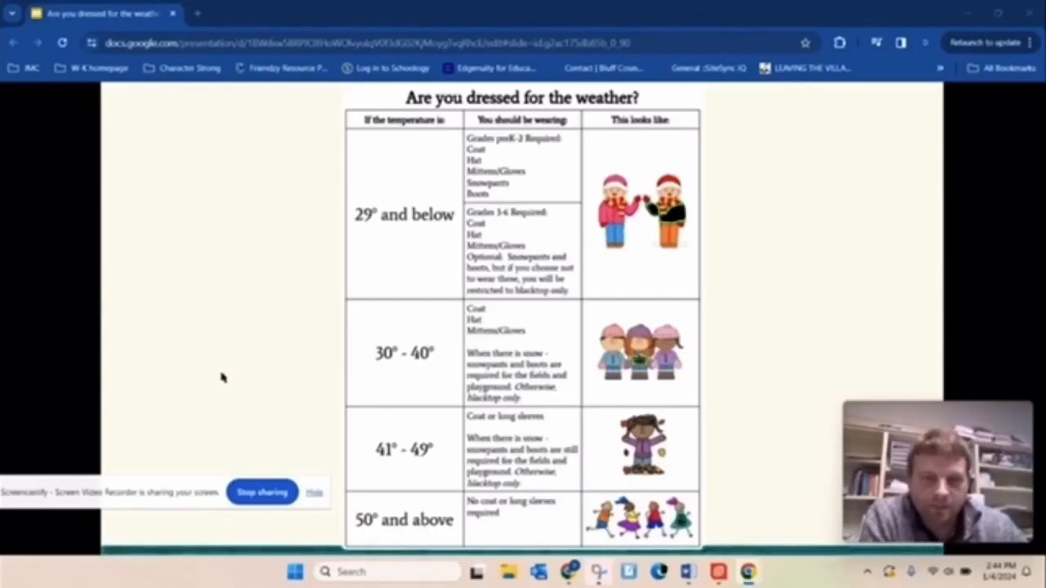
{"action": "mouse_move", "coordinate": [280, 398]}
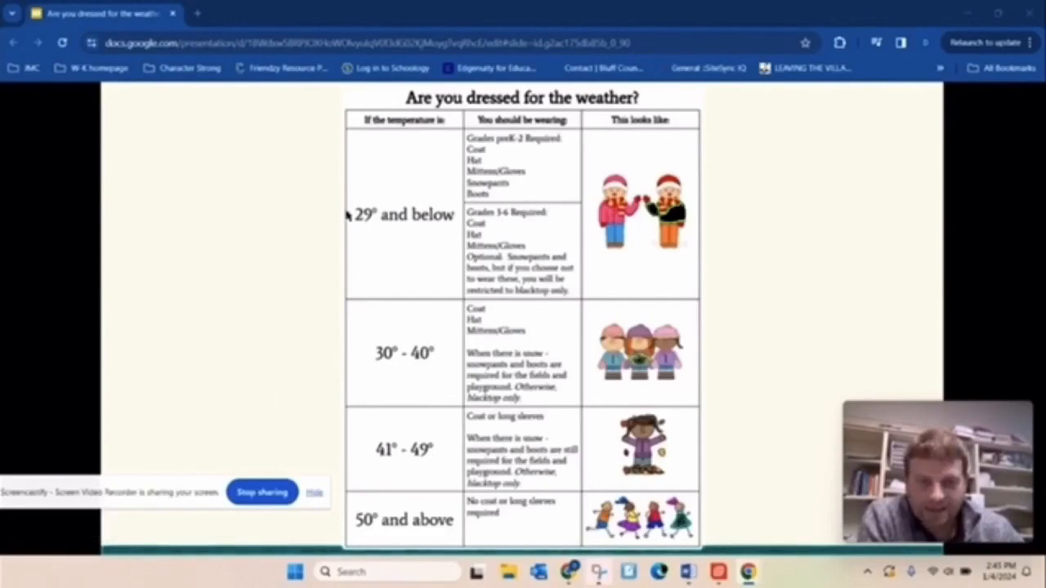
{"action": "mouse_move", "coordinate": [266, 231]}
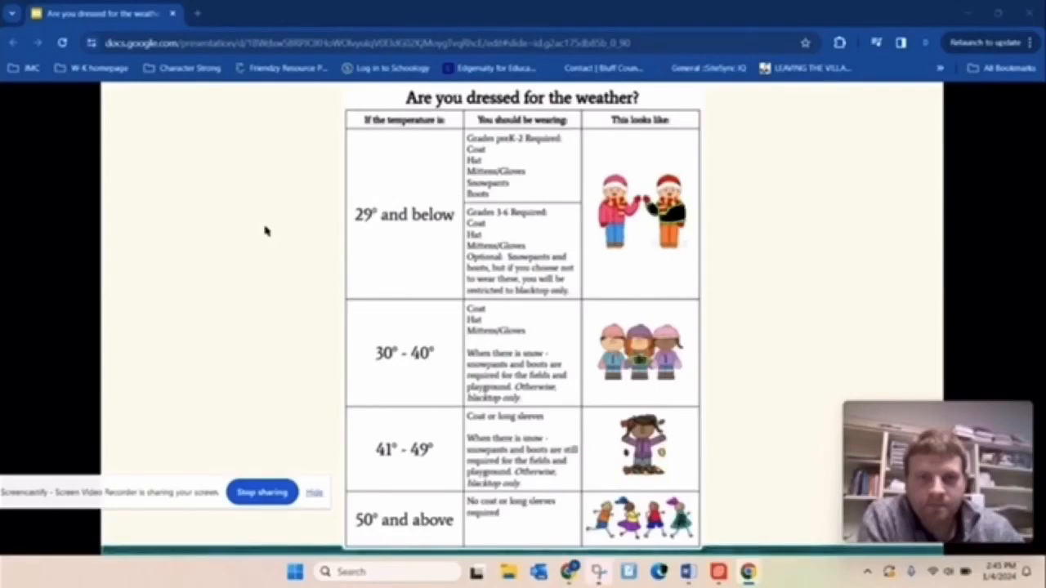
{"action": "mouse_move", "coordinate": [513, 271]}
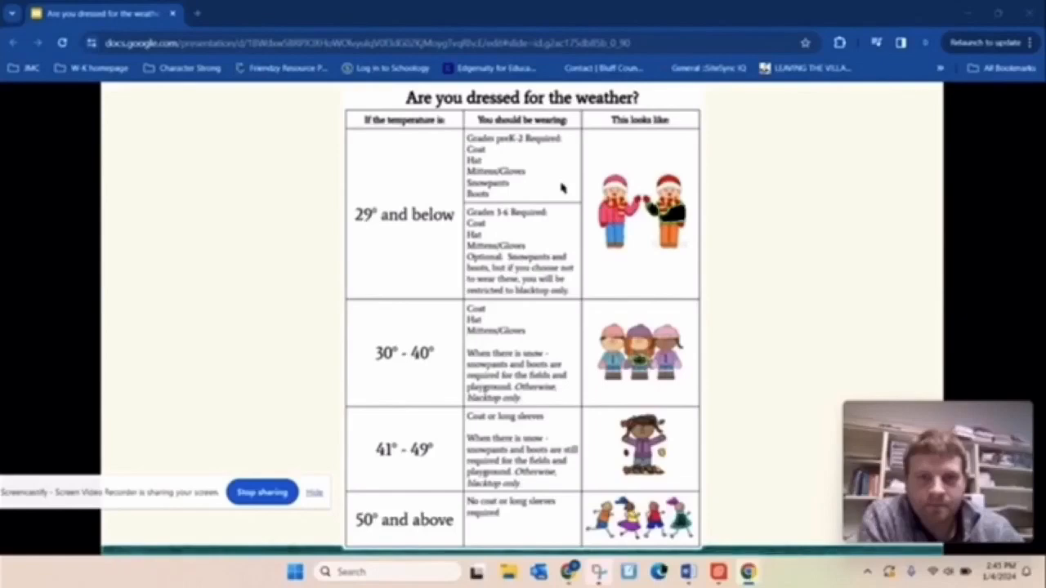
{"action": "mouse_move", "coordinate": [262, 264]}
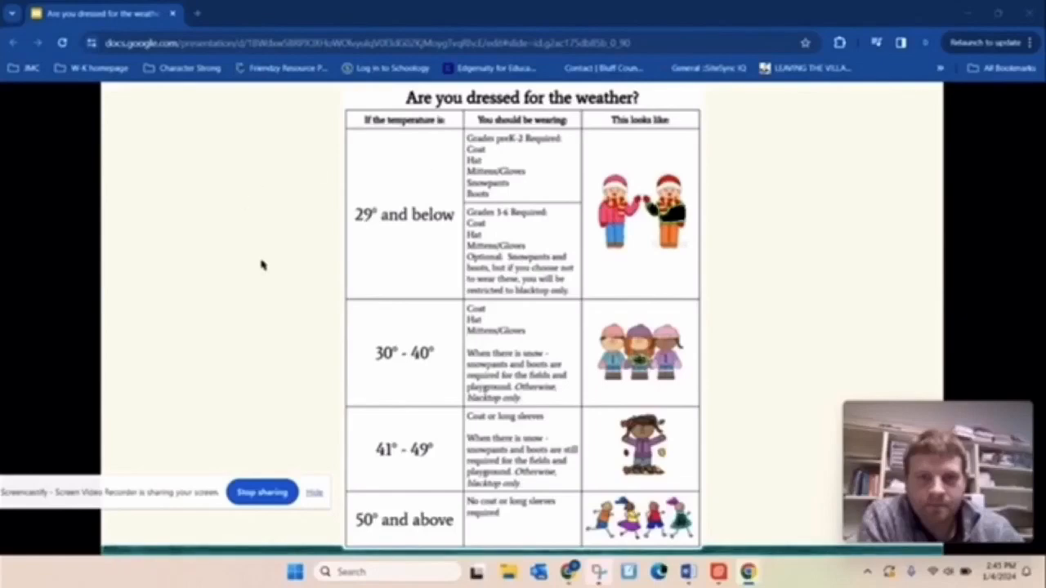
{"action": "mouse_move", "coordinate": [559, 243]}
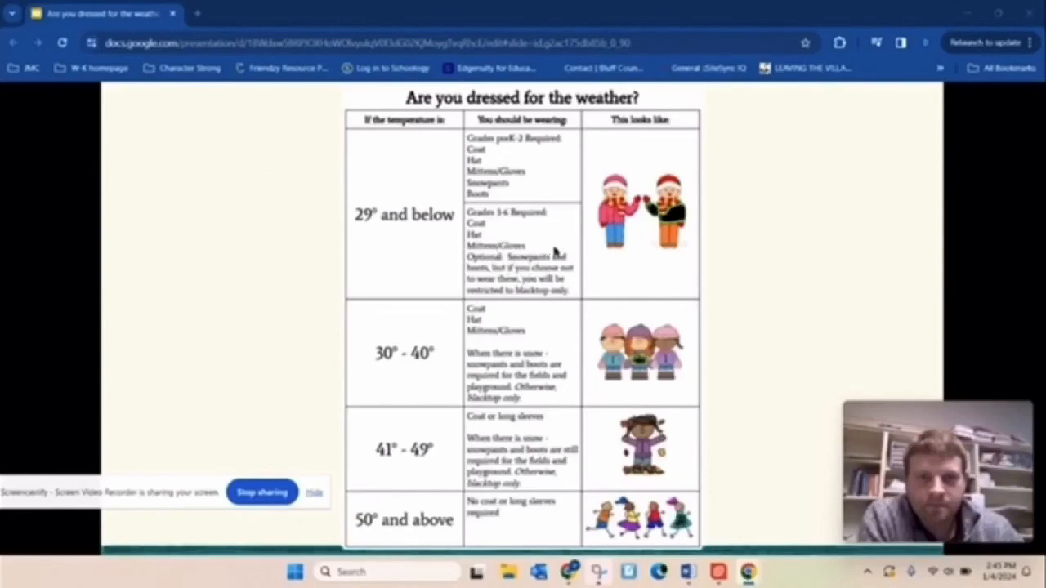
{"action": "mouse_move", "coordinate": [570, 237]}
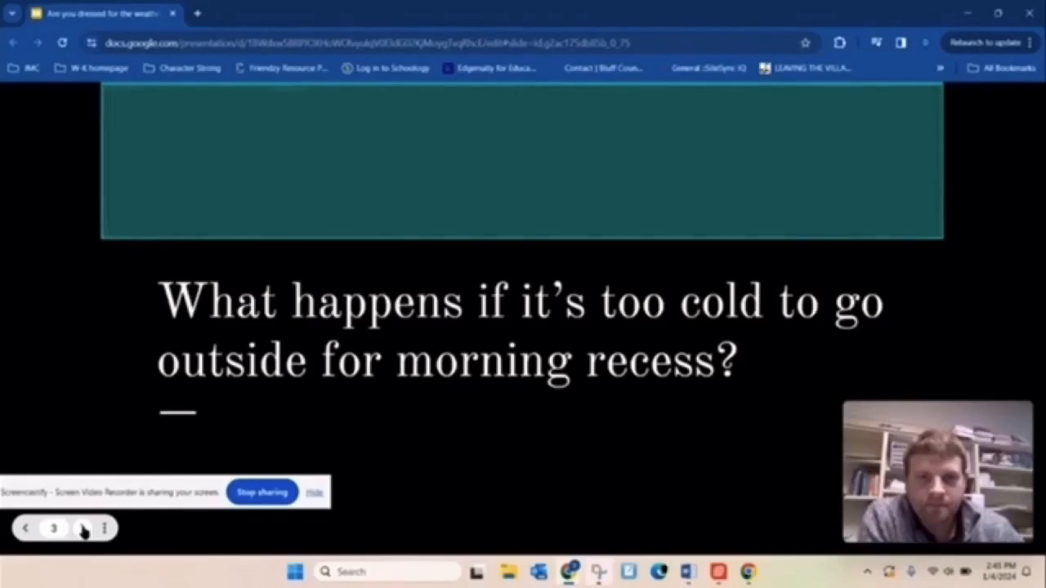
Step: Advance the slideshow to the Preschool slide showing where 3 and 4 year olds go
{"action": "left_click", "coordinate": [81, 528]}
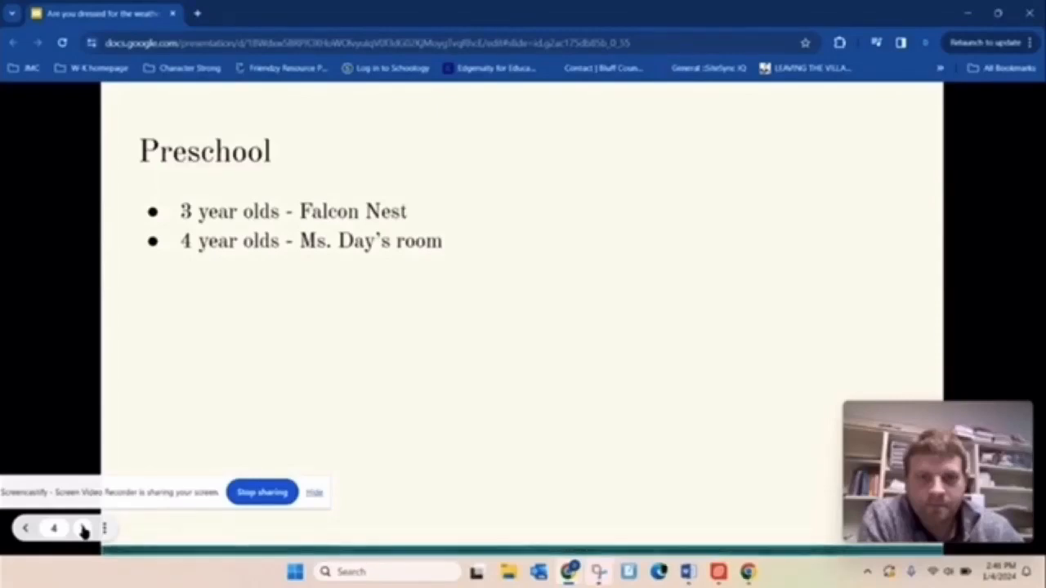
Step: Advance through the Kindergarten and 1st grade slide to the 2nd–4th grade gym-laps slide
{"action": "left_click", "coordinate": [83, 528]}
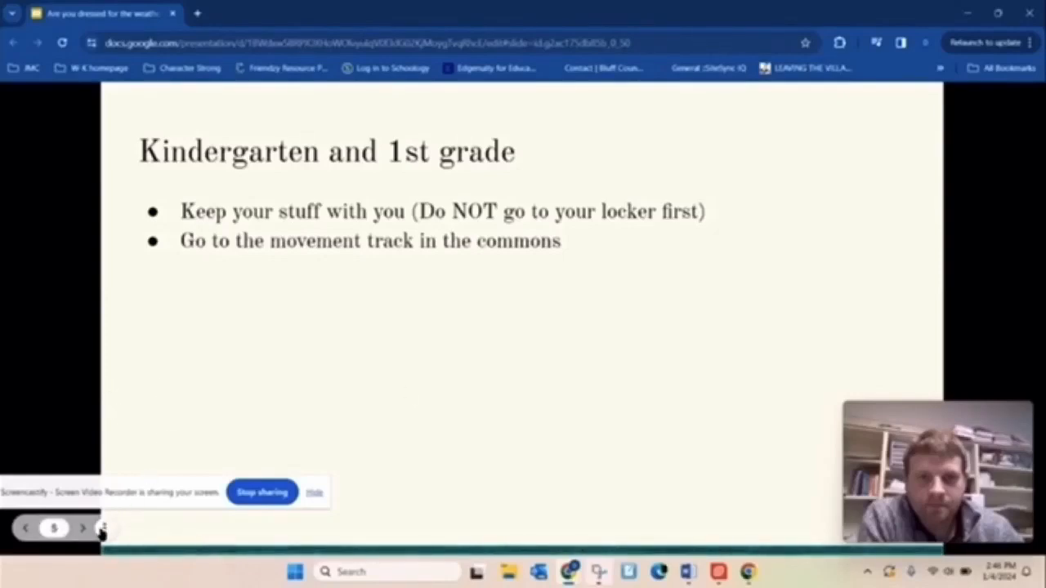
{"action": "left_click", "coordinate": [82, 528]}
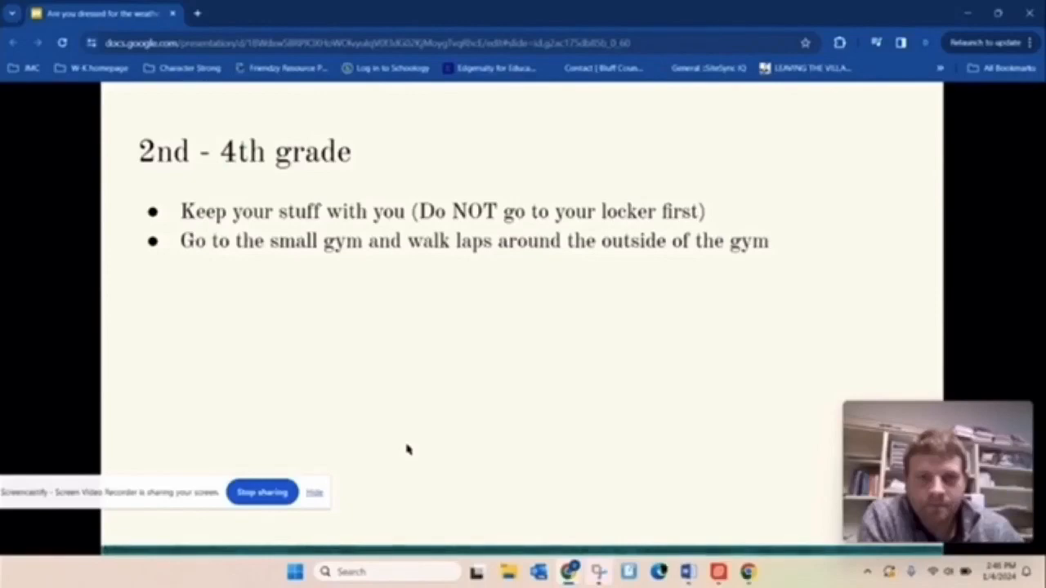
{"action": "mouse_move", "coordinate": [315, 437]}
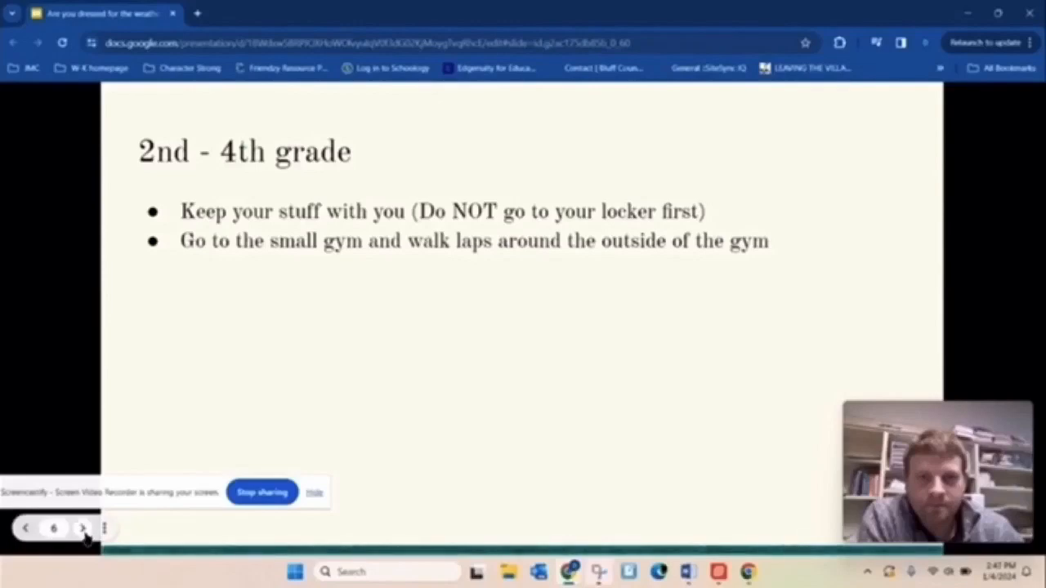
Step: Advance to the 5th and 6th grade slide telling students to stay in their hallway
{"action": "left_click", "coordinate": [83, 528]}
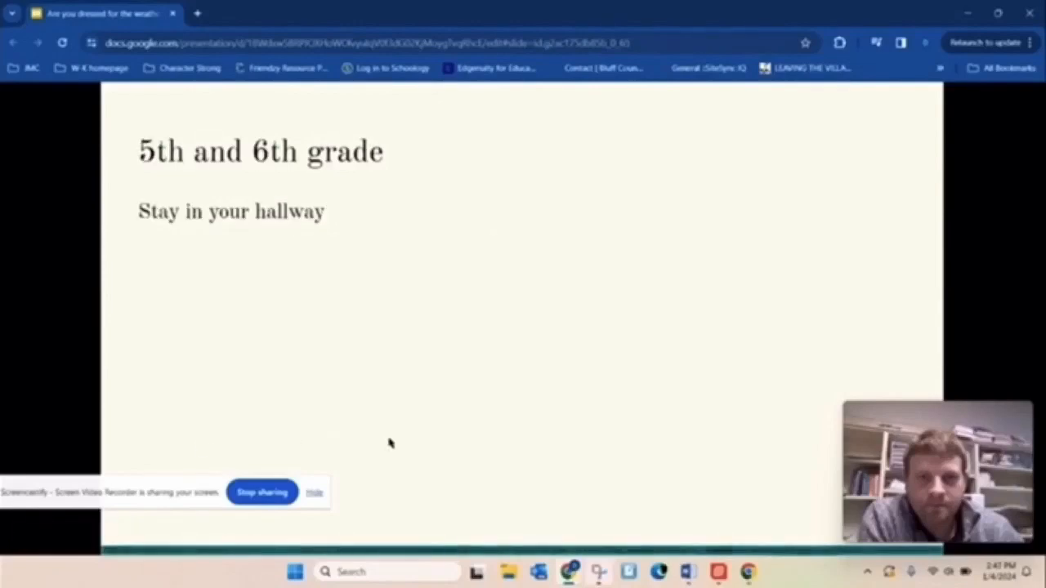